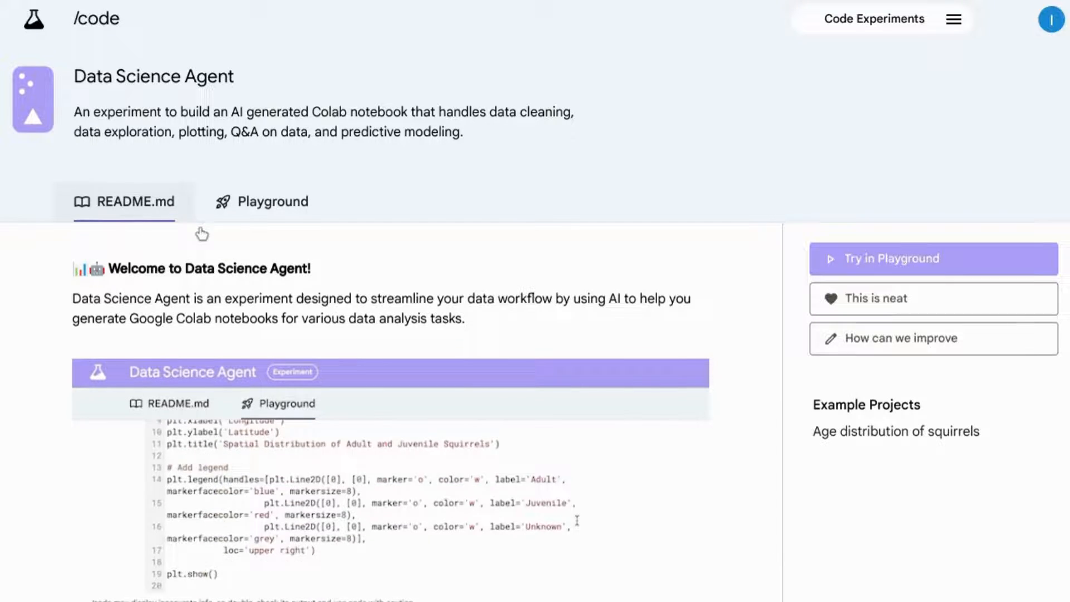
Step: Browse the Data Science Agent landing page down to the Example Projects list
{"action": "scroll", "scroll_direction": "down", "scroll_amount": 3}
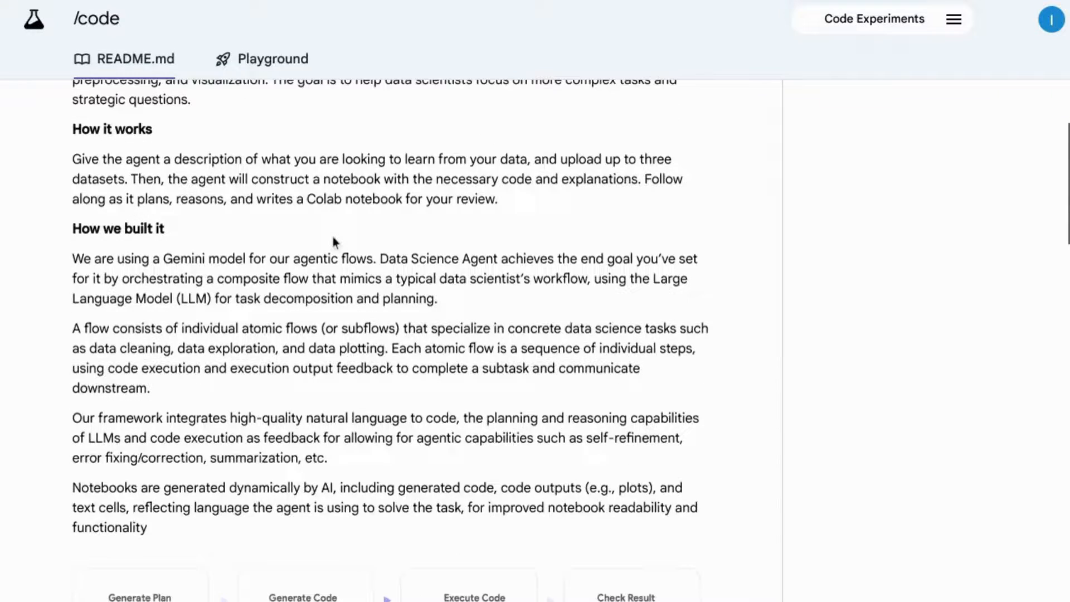
{"action": "scroll", "scroll_direction": "down", "scroll_amount": 3}
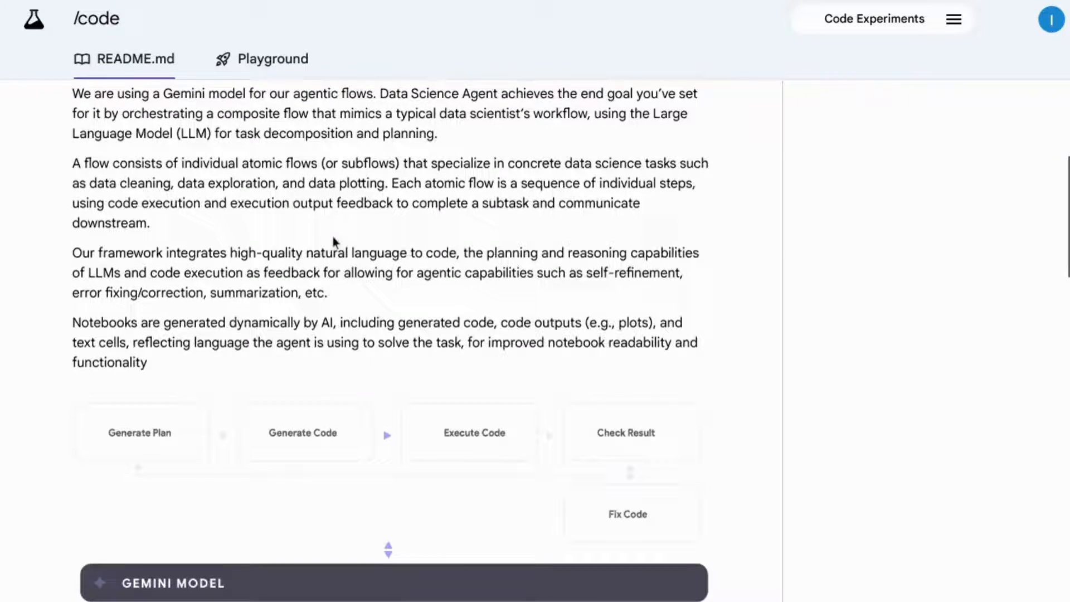
{"action": "scroll", "scroll_direction": "down", "scroll_amount": 3}
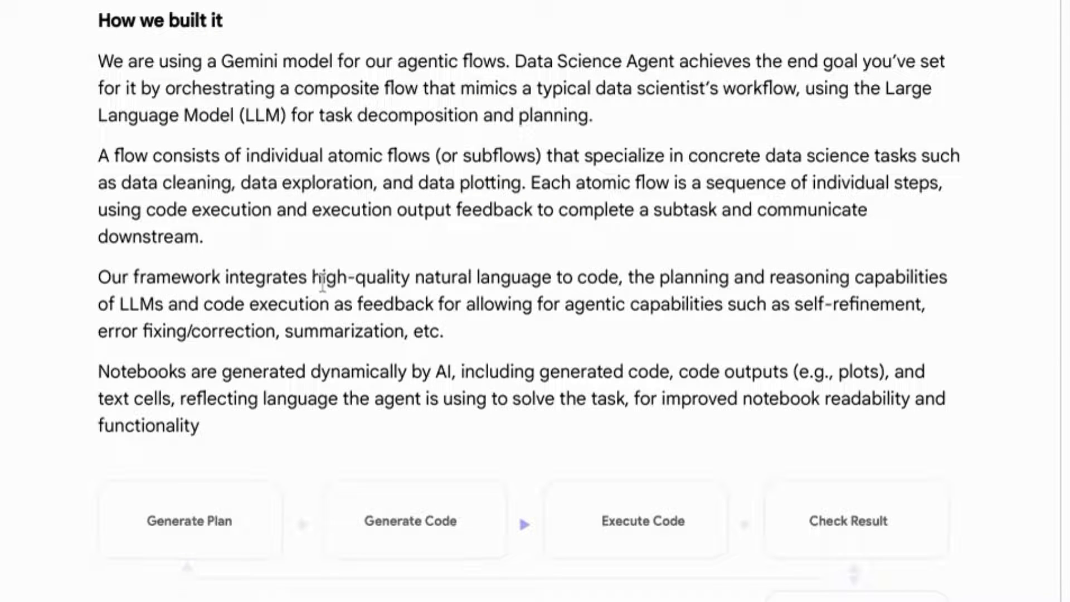
{"action": "scroll", "scroll_direction": "down", "scroll_amount": 3}
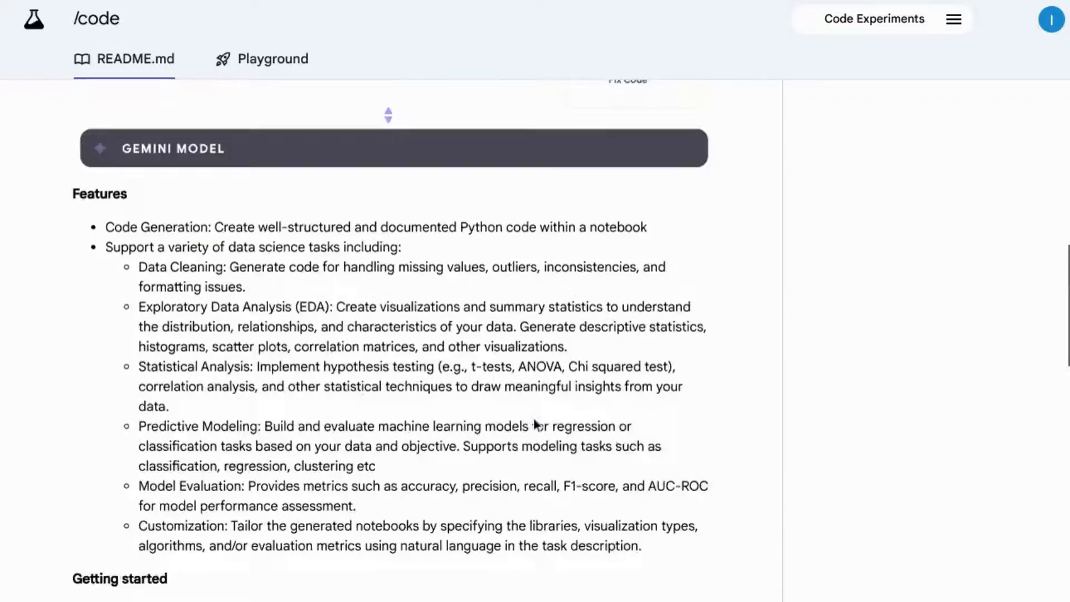
{"action": "scroll", "scroll_direction": "down", "scroll_amount": 3}
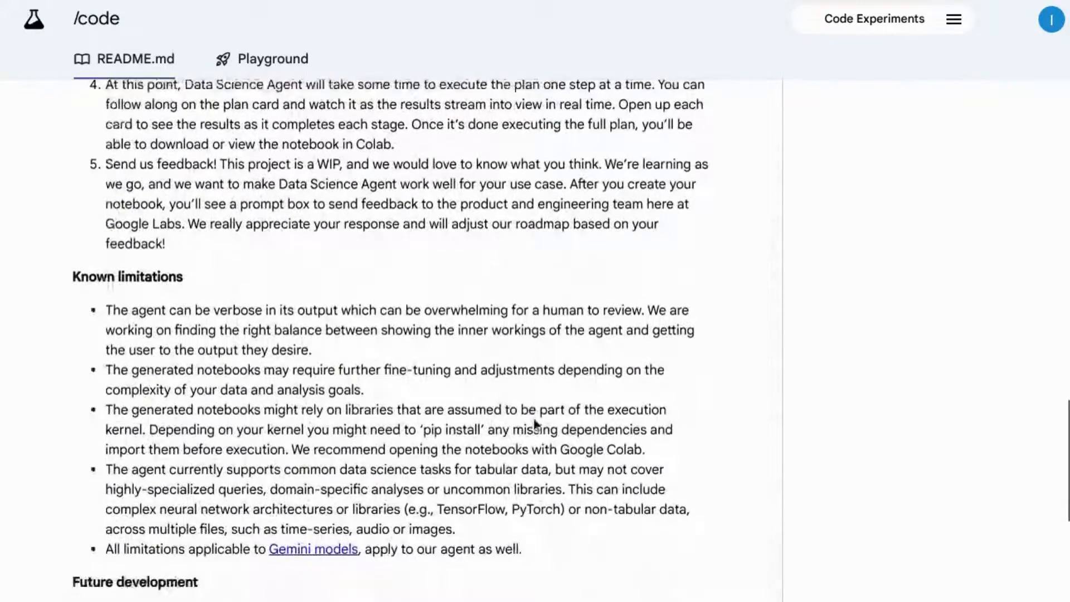
{"action": "scroll", "scroll_direction": "up", "scroll_amount": 3}
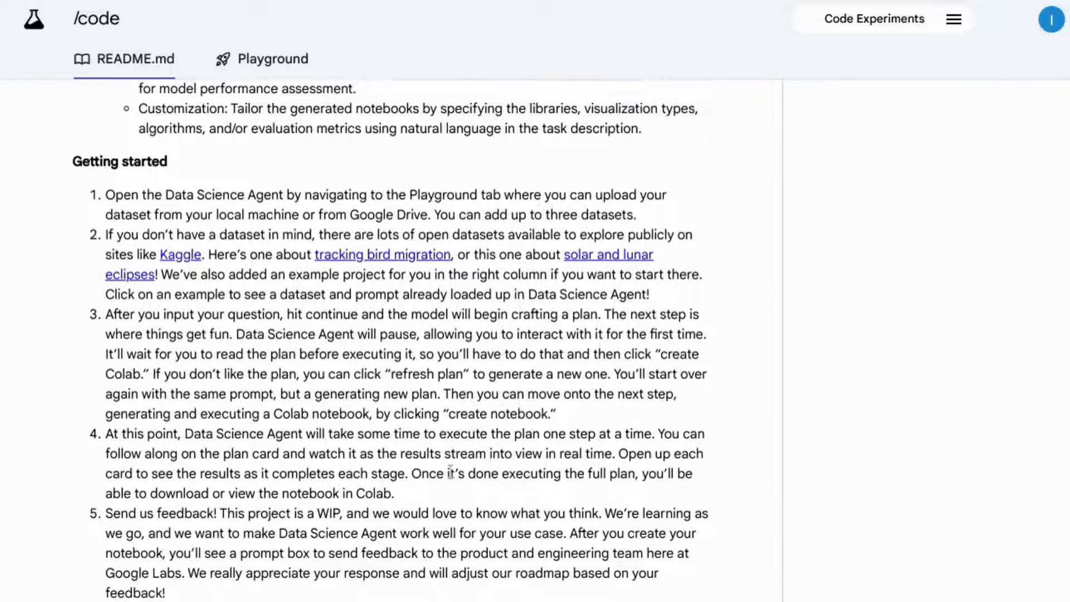
{"action": "scroll", "scroll_direction": "down", "scroll_amount": 3}
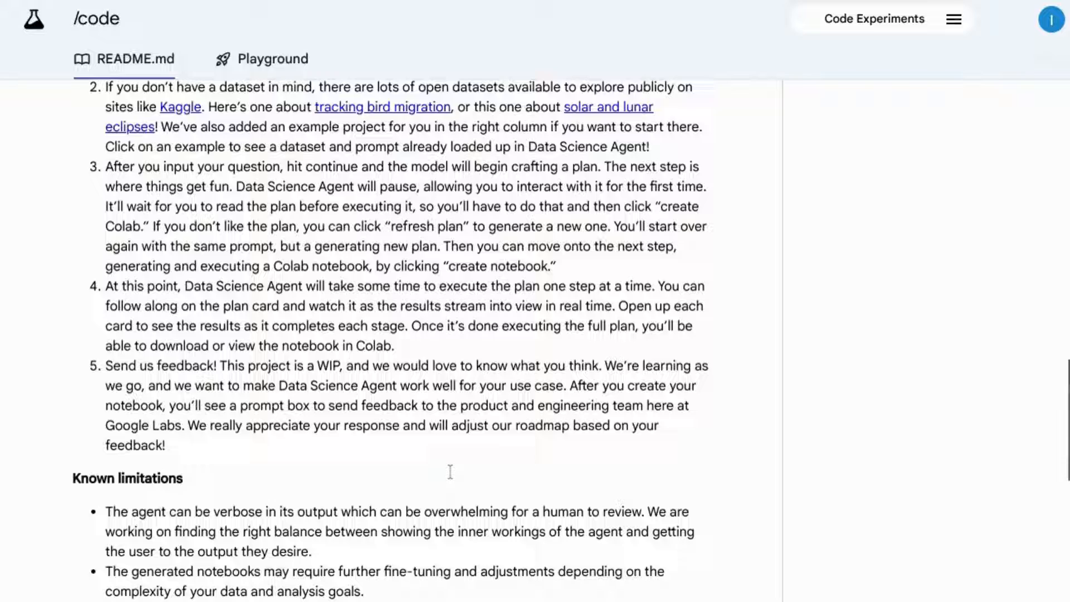
{"action": "scroll", "scroll_direction": "down", "scroll_amount": 3}
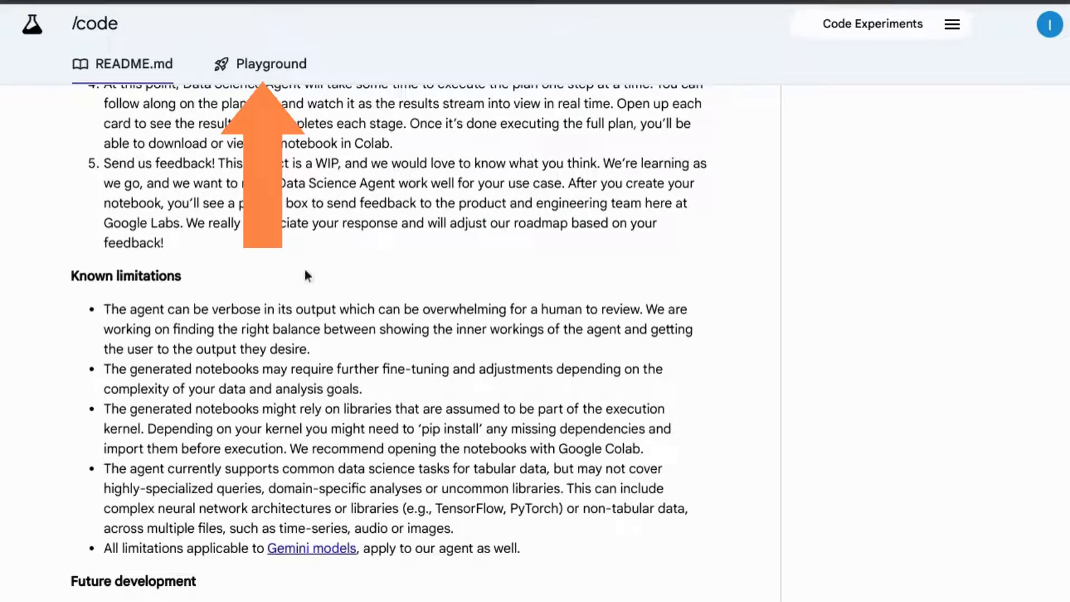
{"action": "scroll", "scroll_direction": "up", "scroll_amount": 3}
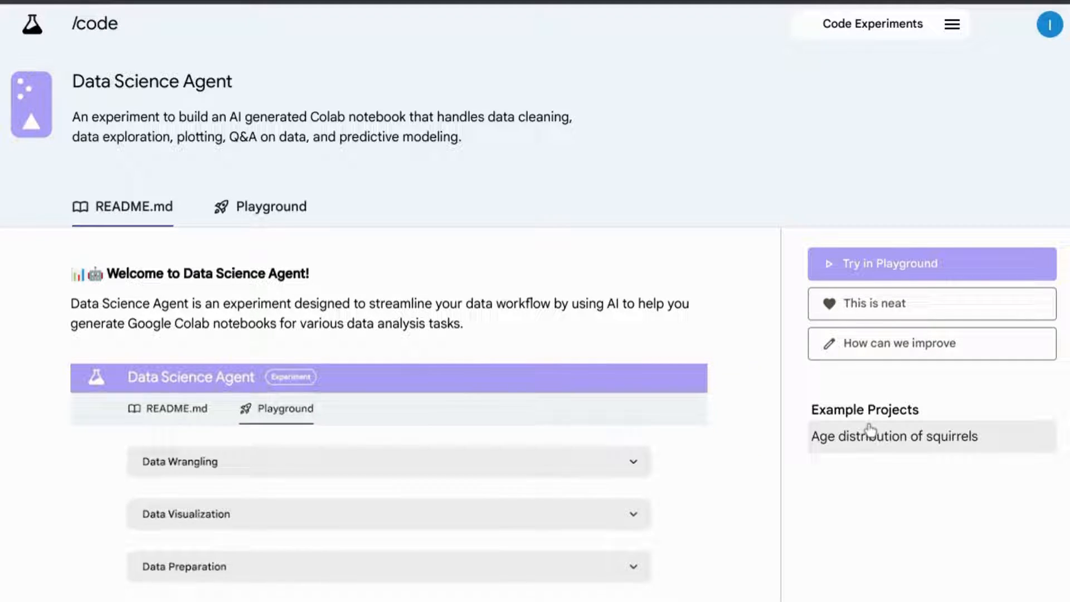
Step: Load the 'Age distribution of squirrels' example and review its plan and generated code cards
{"action": "left_click", "coordinate": [387, 514]}
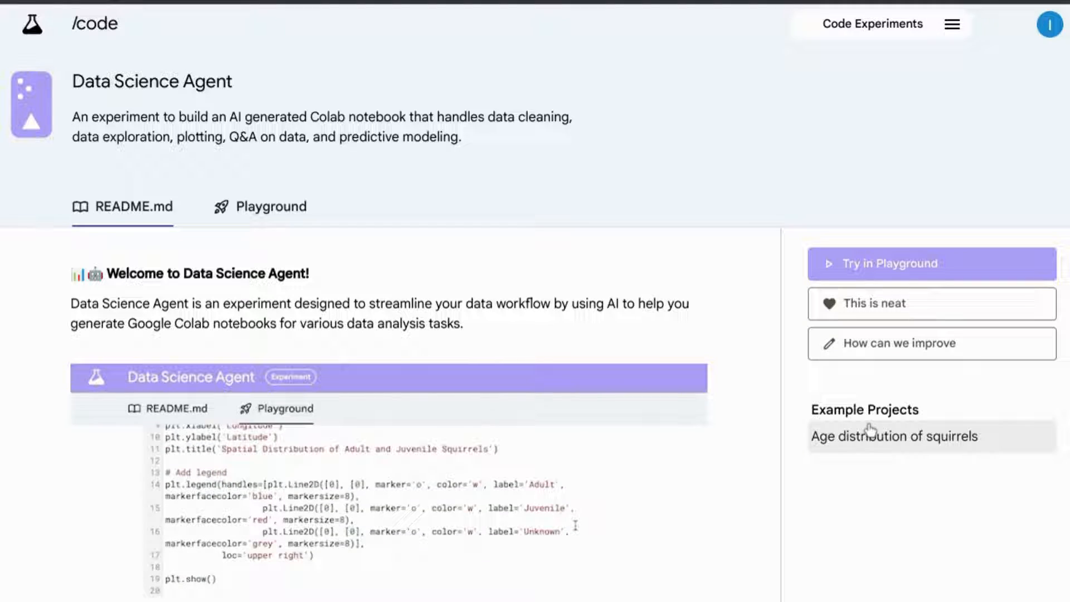
{"action": "left_click", "coordinate": [894, 436]}
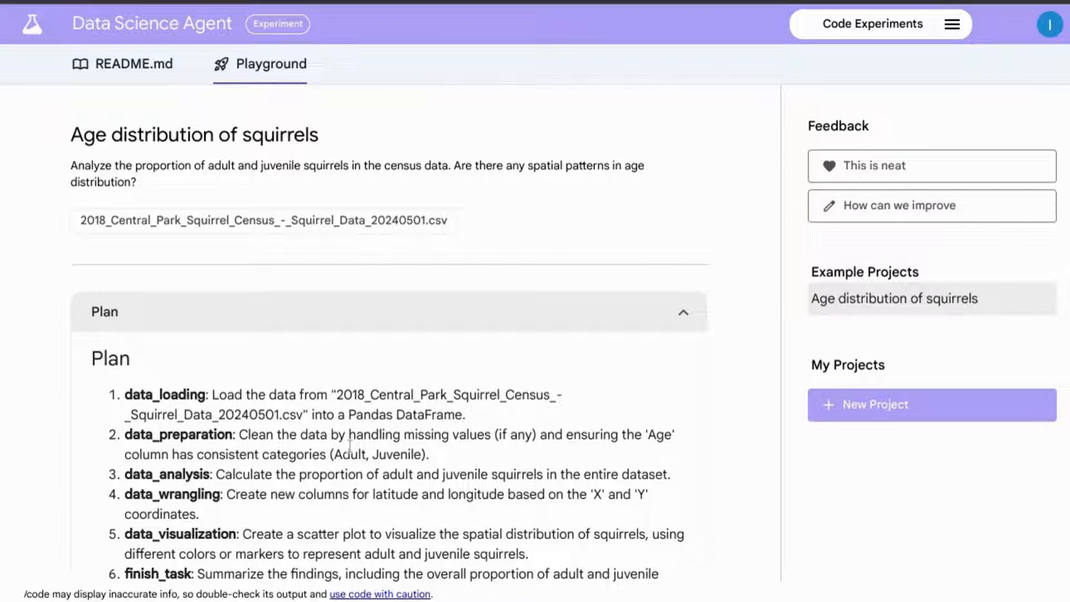
{"action": "scroll", "scroll_direction": "down", "scroll_amount": 3}
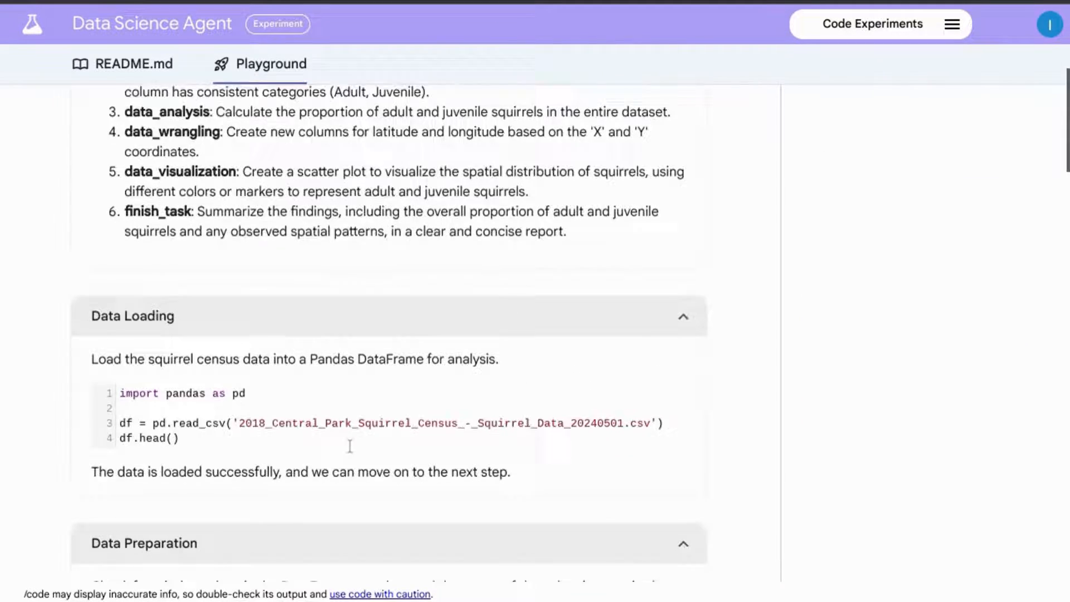
{"action": "scroll", "scroll_direction": "down", "scroll_amount": 3}
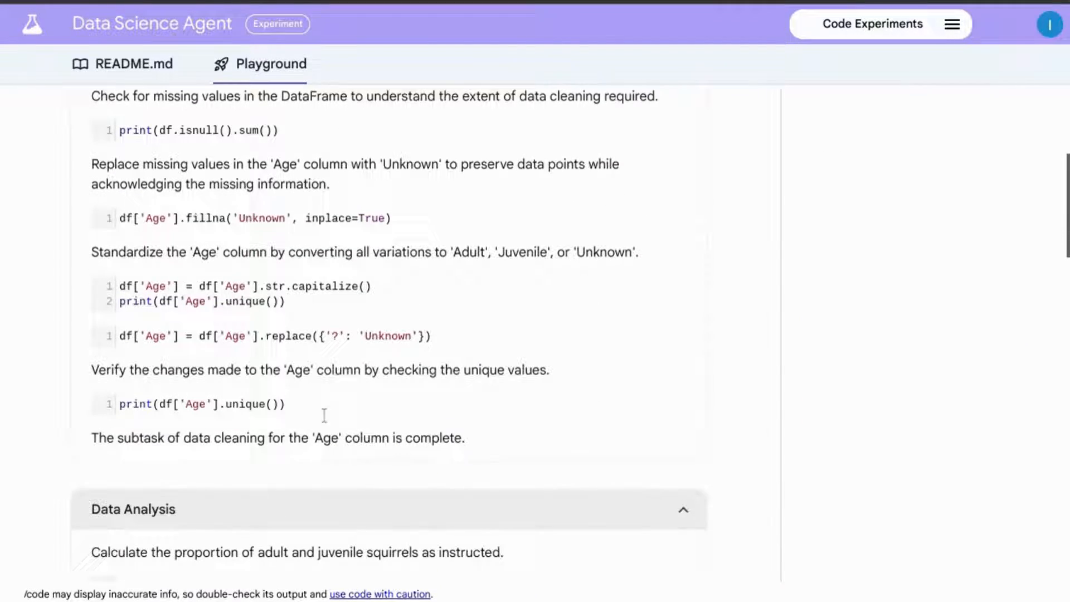
{"action": "scroll", "scroll_direction": "down", "scroll_amount": 3}
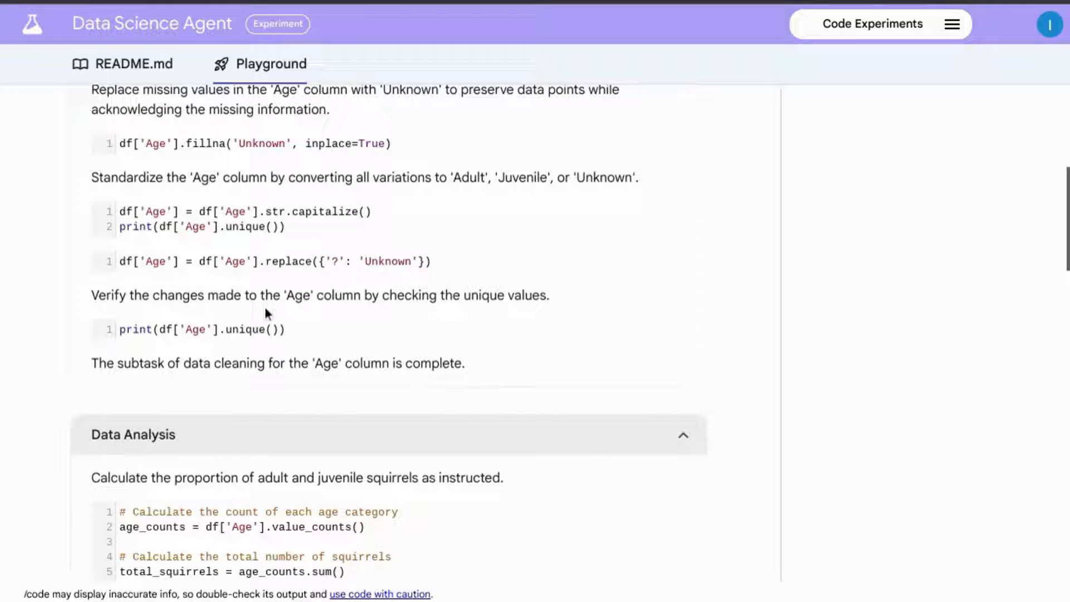
{"action": "scroll", "scroll_direction": "down", "scroll_amount": 3}
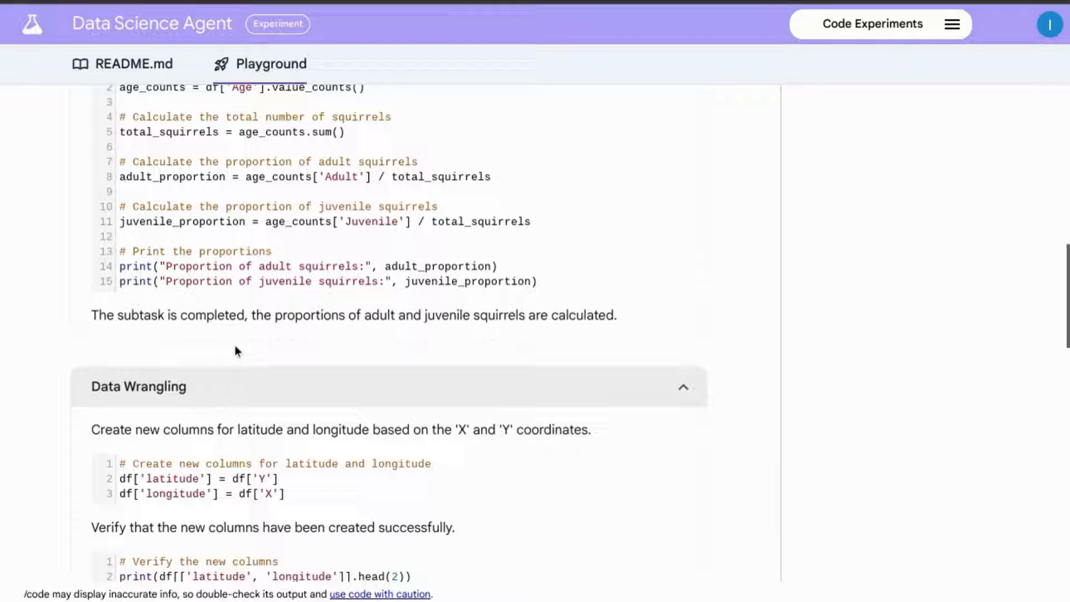
{"action": "scroll", "scroll_direction": "down", "scroll_amount": 3}
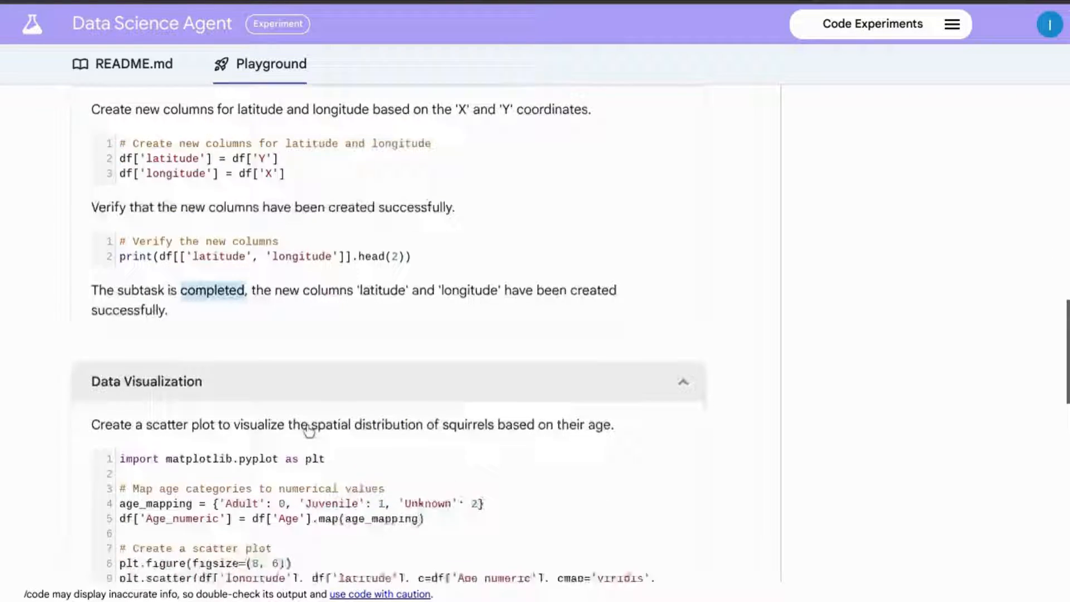
{"action": "scroll", "scroll_direction": "down", "scroll_amount": 3}
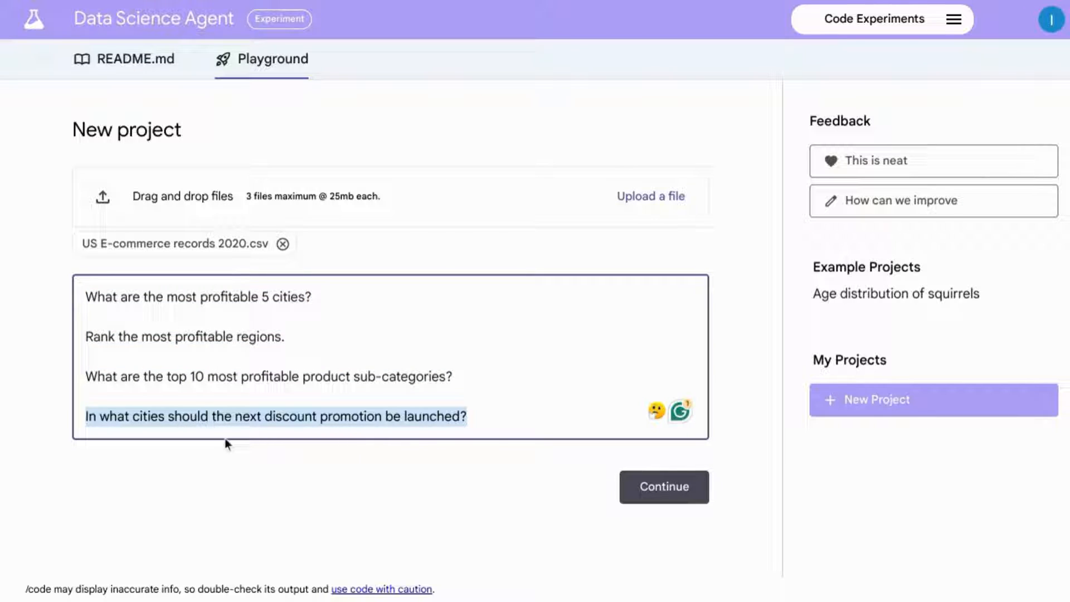
{"action": "mouse_move", "coordinate": [433, 495]}
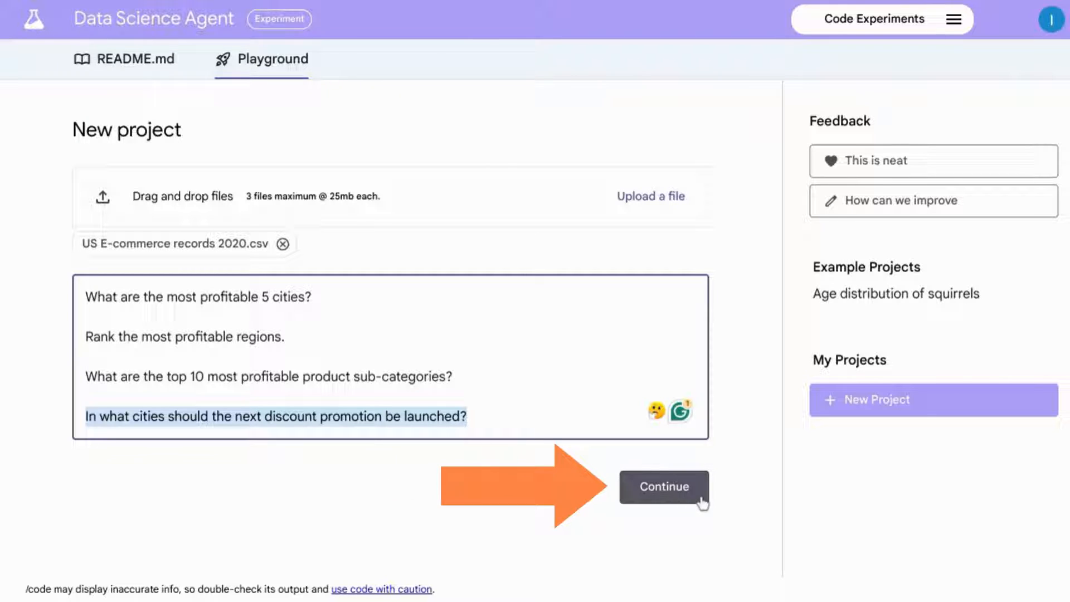
Step: Submit the e-commerce dataset and questions, then review the generated Analysis Plan
{"action": "left_click", "coordinate": [662, 487]}
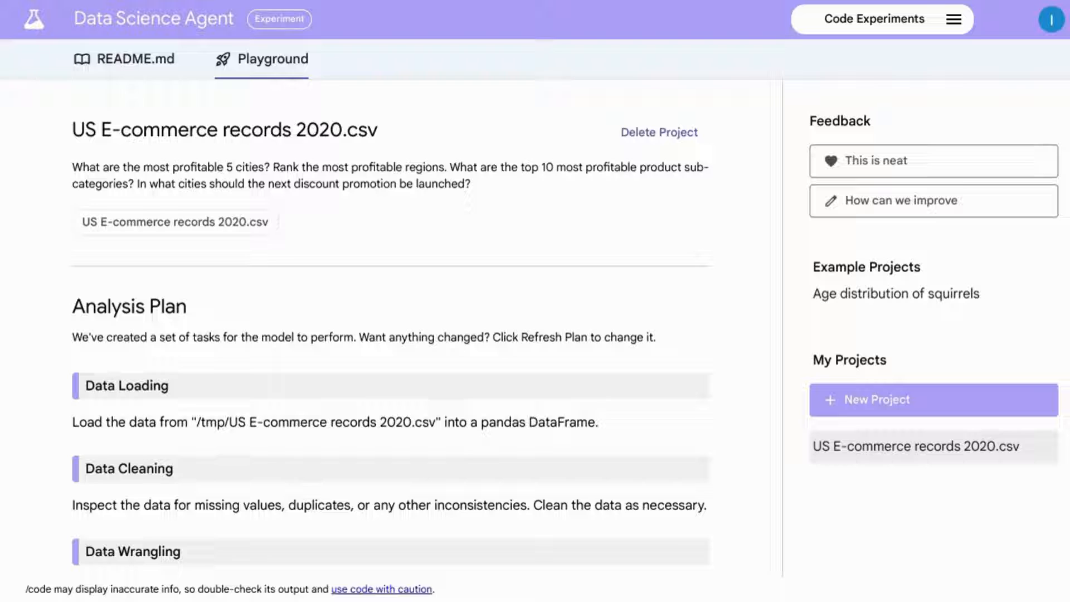
{"action": "scroll", "scroll_direction": "down", "scroll_amount": 3}
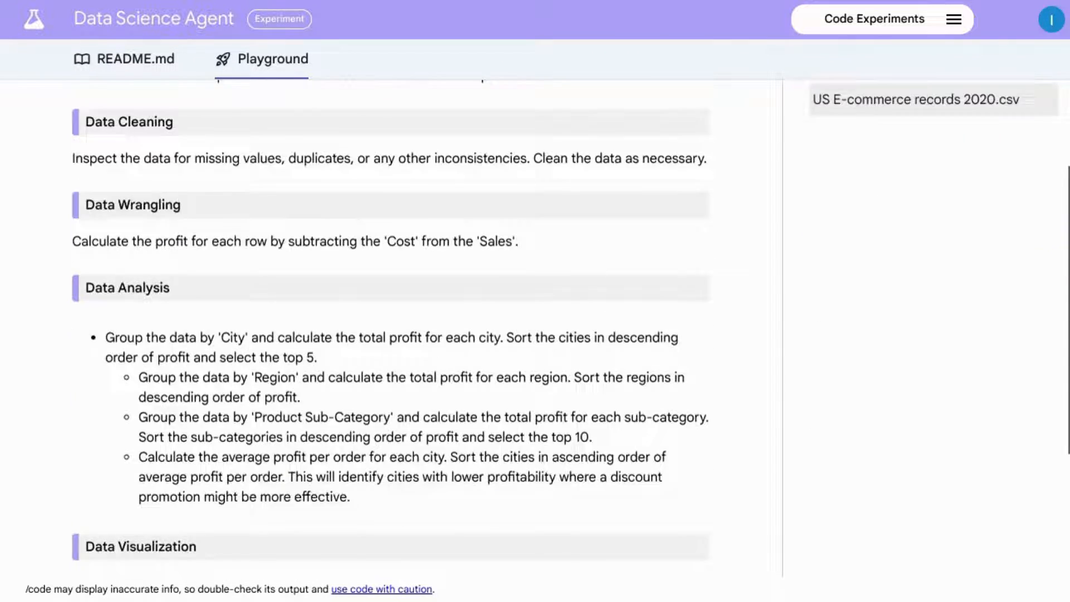
{"action": "scroll", "scroll_direction": "down", "scroll_amount": 3}
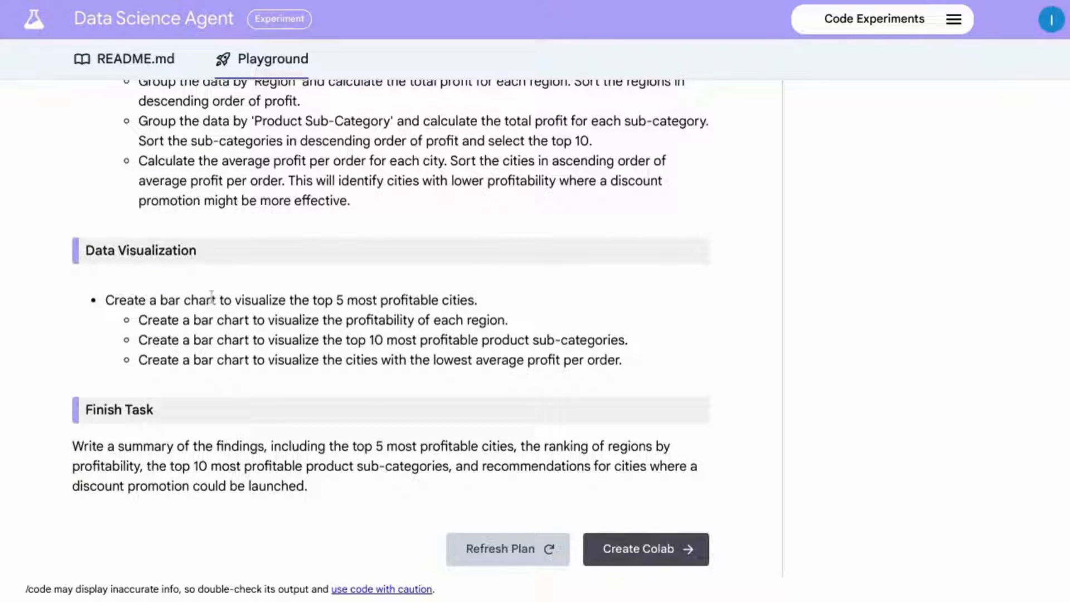
{"action": "mouse_move", "coordinate": [99, 439]}
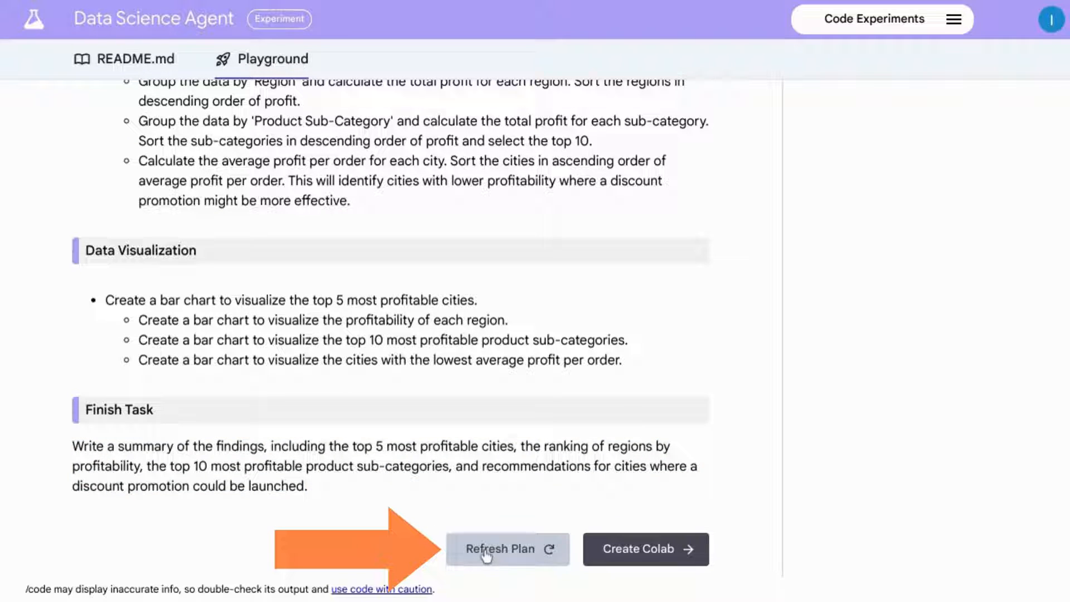
{"action": "mouse_move", "coordinate": [638, 557]}
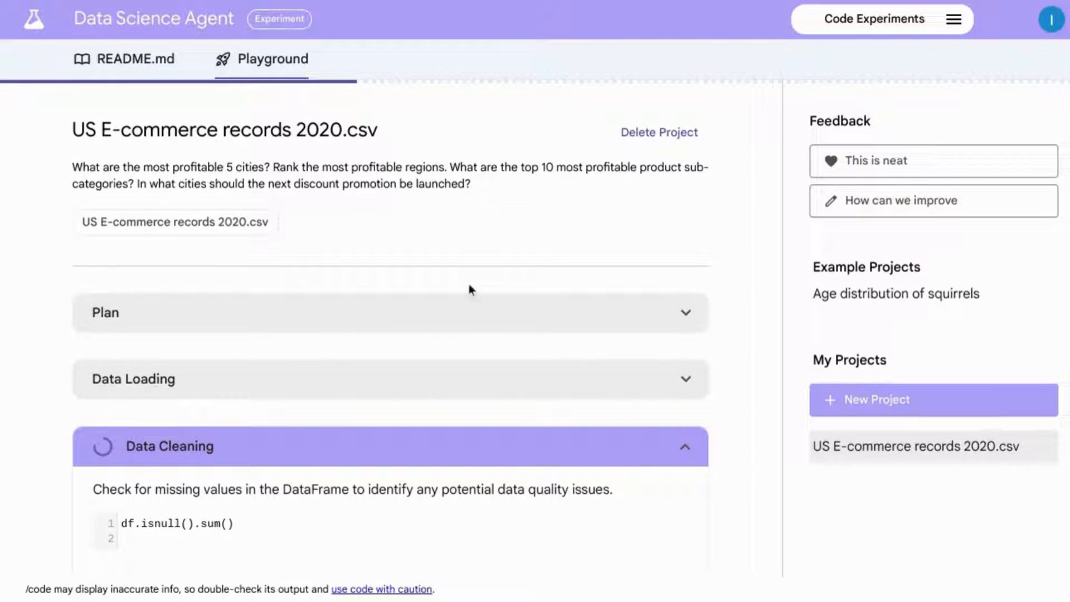
{"action": "mouse_move", "coordinate": [508, 315]}
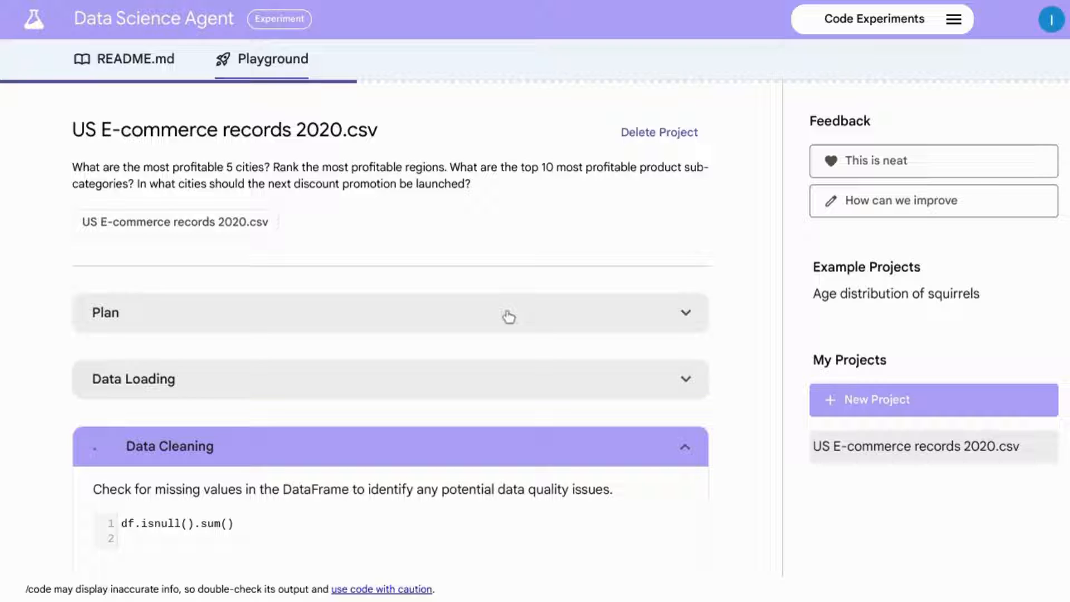
Step: Expand the Data Loading step to reveal its pandas code and the Data Cleaning missing-values output
{"action": "left_click", "coordinate": [389, 445]}
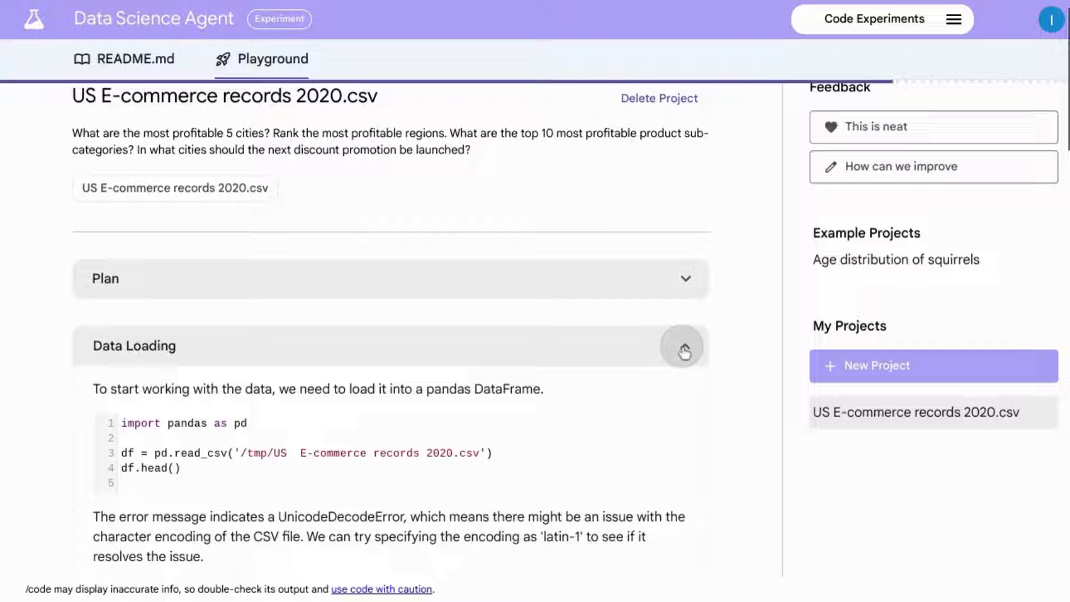
{"action": "scroll", "scroll_direction": "down", "scroll_amount": 3}
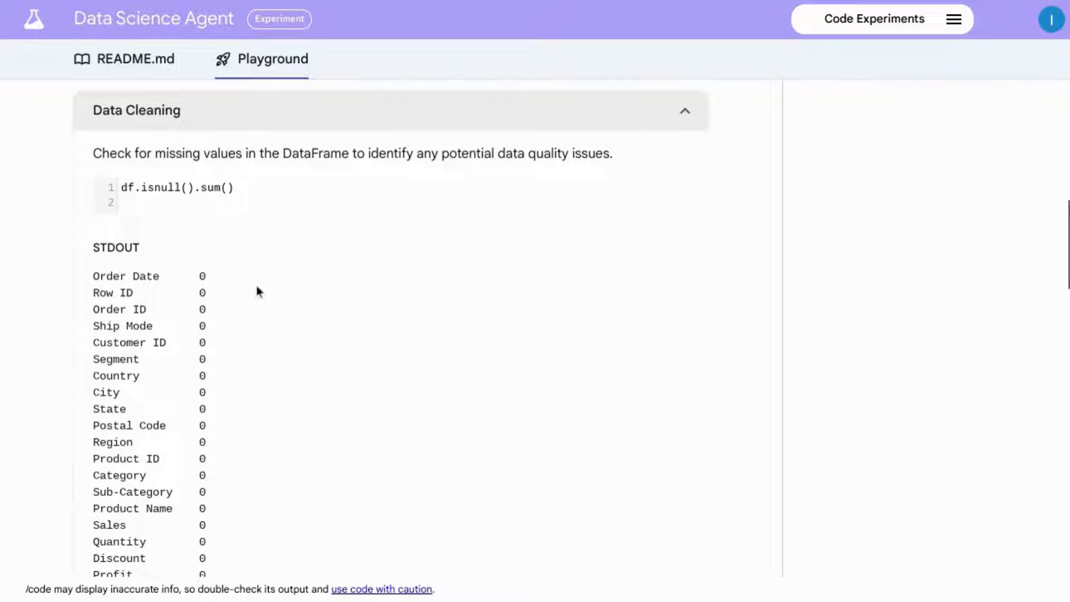
Step: Scroll through the Order Date conversion, Profit column wrangling and profit-by-city/region/sub-category analysis code
{"action": "scroll", "scroll_direction": "down", "scroll_amount": 3}
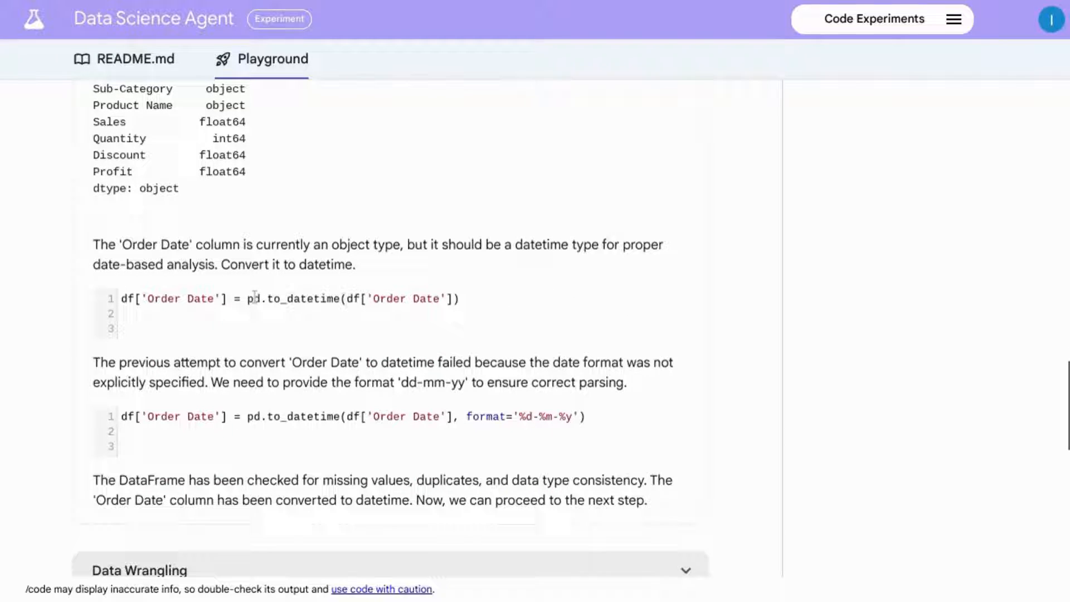
{"action": "scroll", "scroll_direction": "down", "scroll_amount": 3}
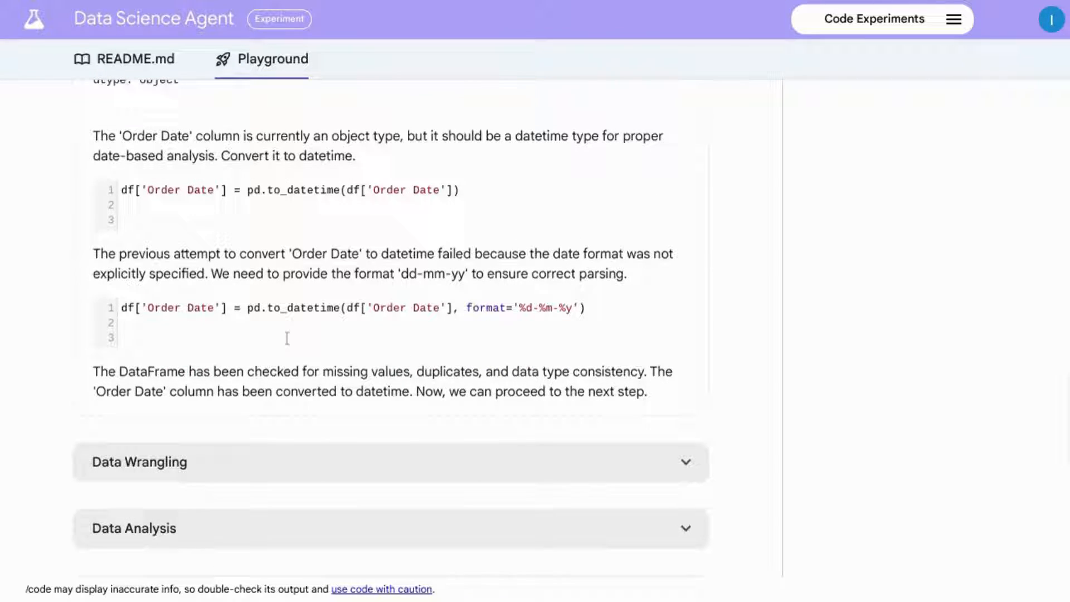
{"action": "mouse_move", "coordinate": [671, 466]}
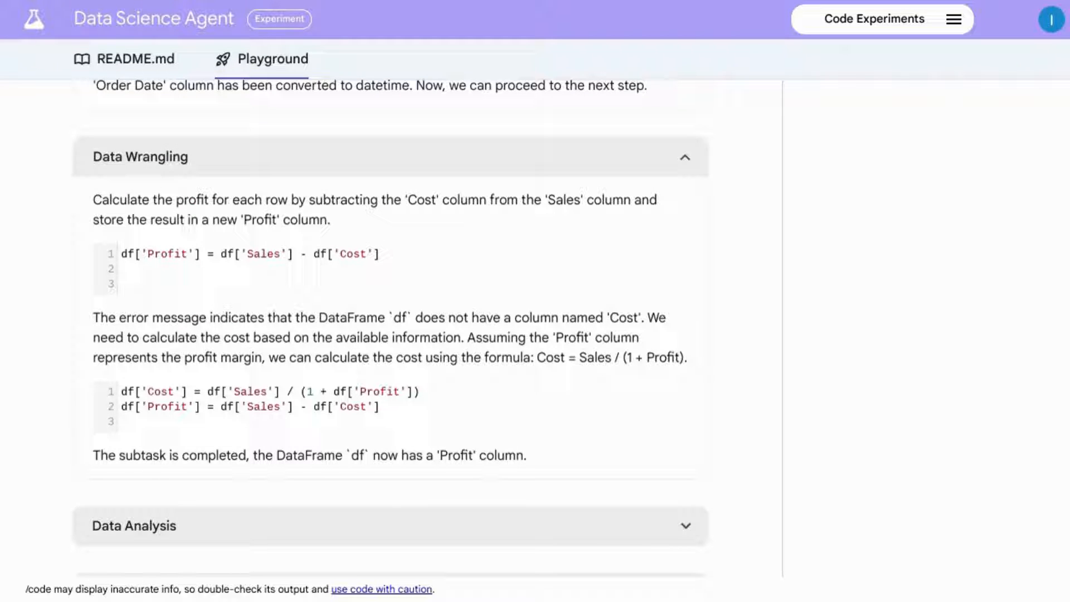
{"action": "scroll", "scroll_direction": "down", "scroll_amount": 3}
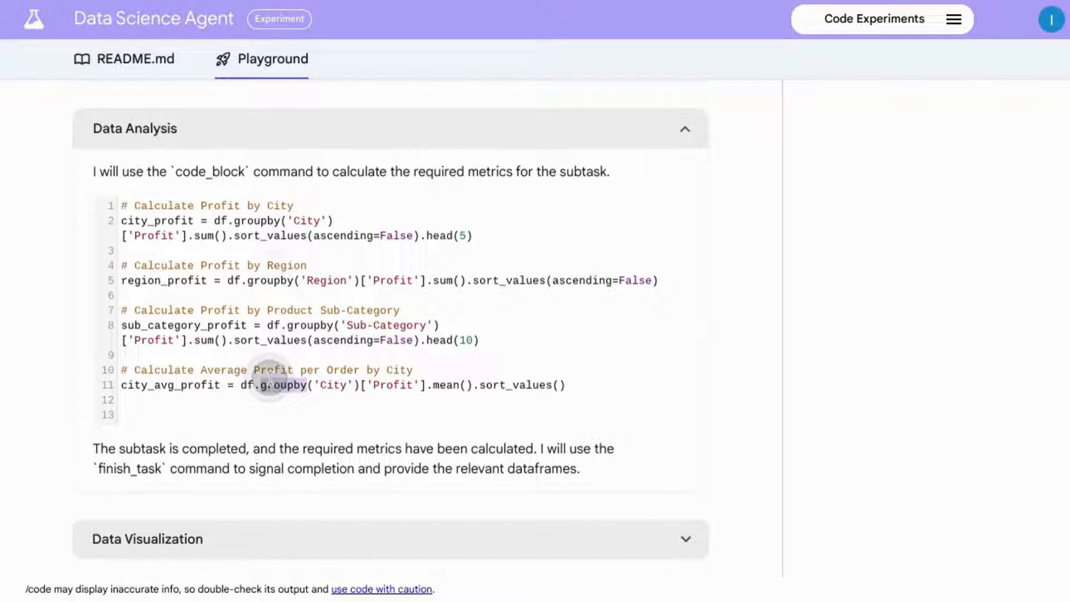
Step: Scroll through the bar charts of top cities, regions, sub-categories and lowest-profit cities down to the Summary
{"action": "scroll", "scroll_direction": "up", "scroll_amount": 3}
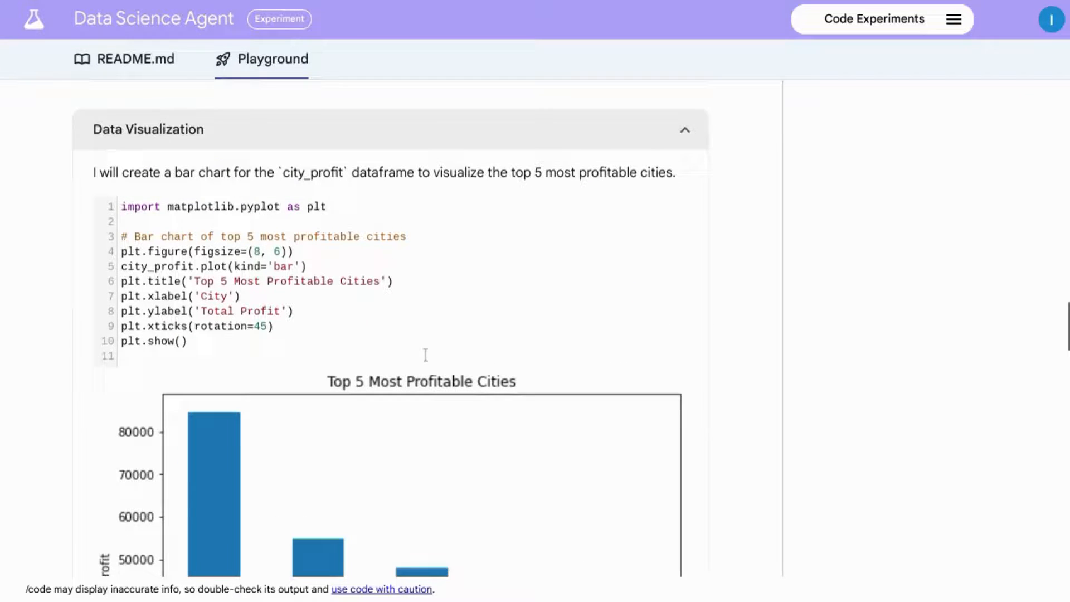
{"action": "scroll", "scroll_direction": "down", "scroll_amount": 3}
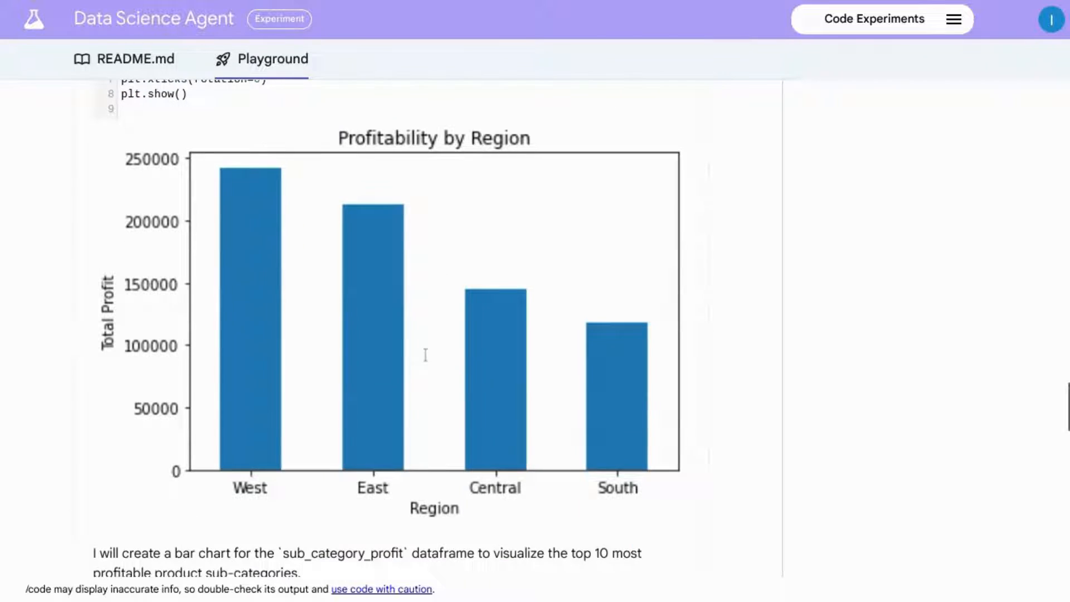
{"action": "scroll", "scroll_direction": "down", "scroll_amount": 3}
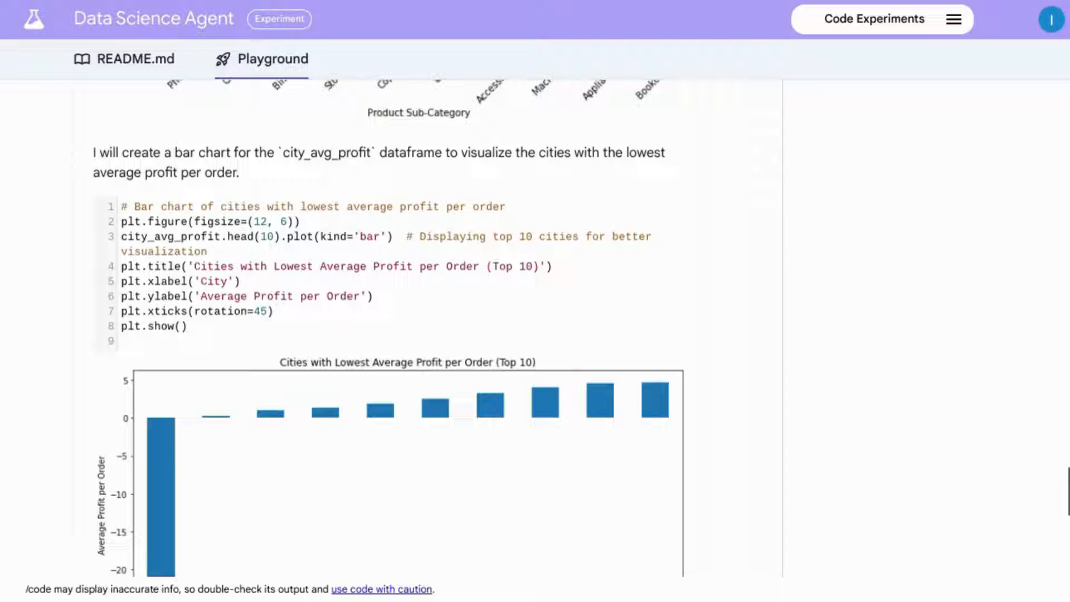
{"action": "scroll", "scroll_direction": "down", "scroll_amount": 3}
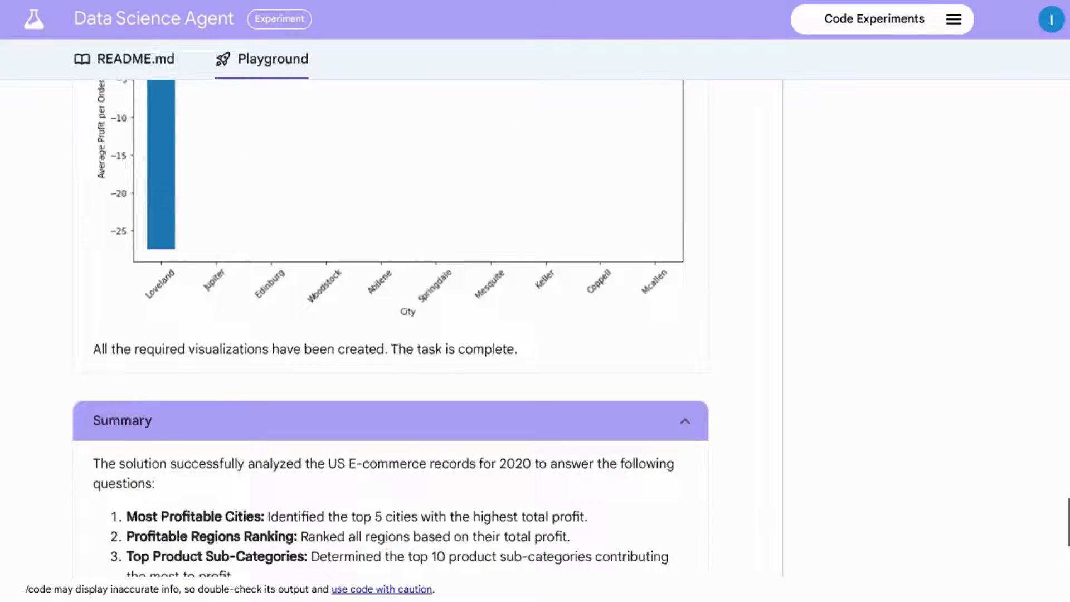
Step: Scroll through the Summary's conclusion and next-step insights to the bottom, triggering the notebook export to Drive
{"action": "scroll", "scroll_direction": "down", "scroll_amount": 3}
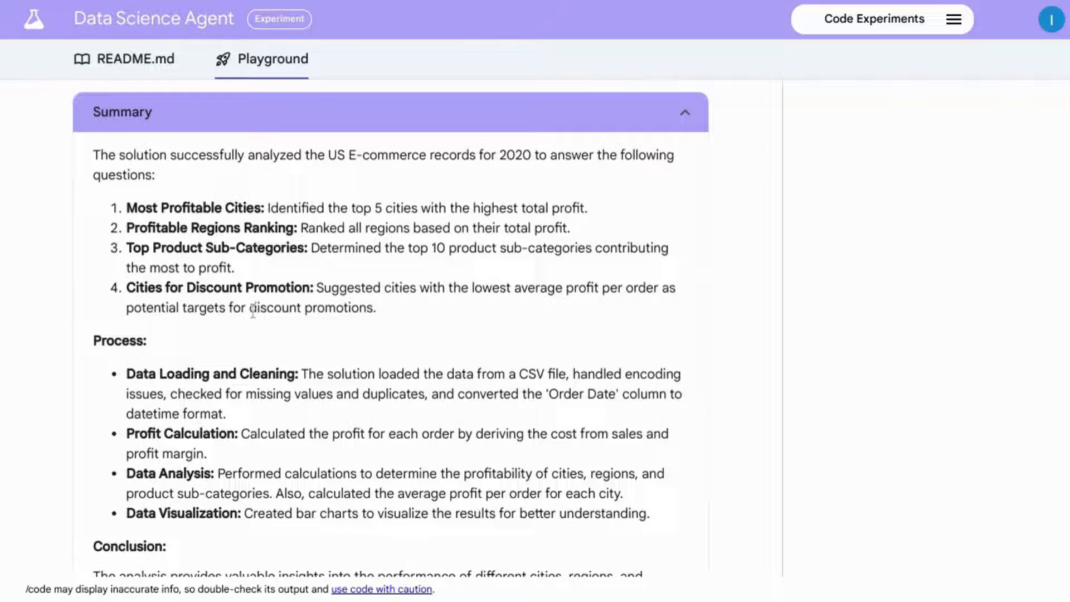
{"action": "scroll", "scroll_direction": "down", "scroll_amount": 3}
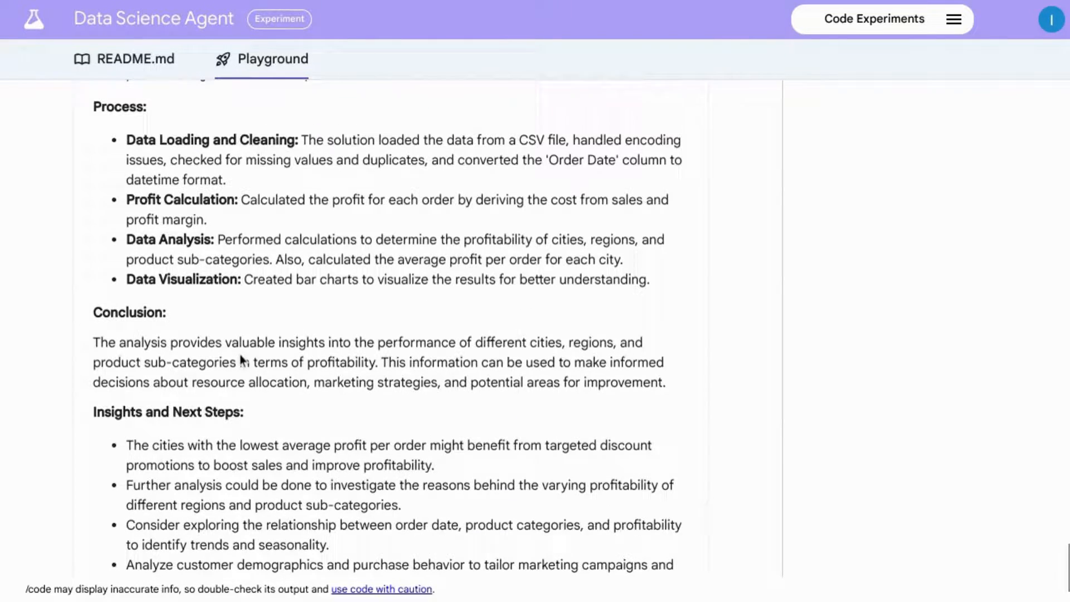
{"action": "scroll", "scroll_direction": "down", "scroll_amount": 3}
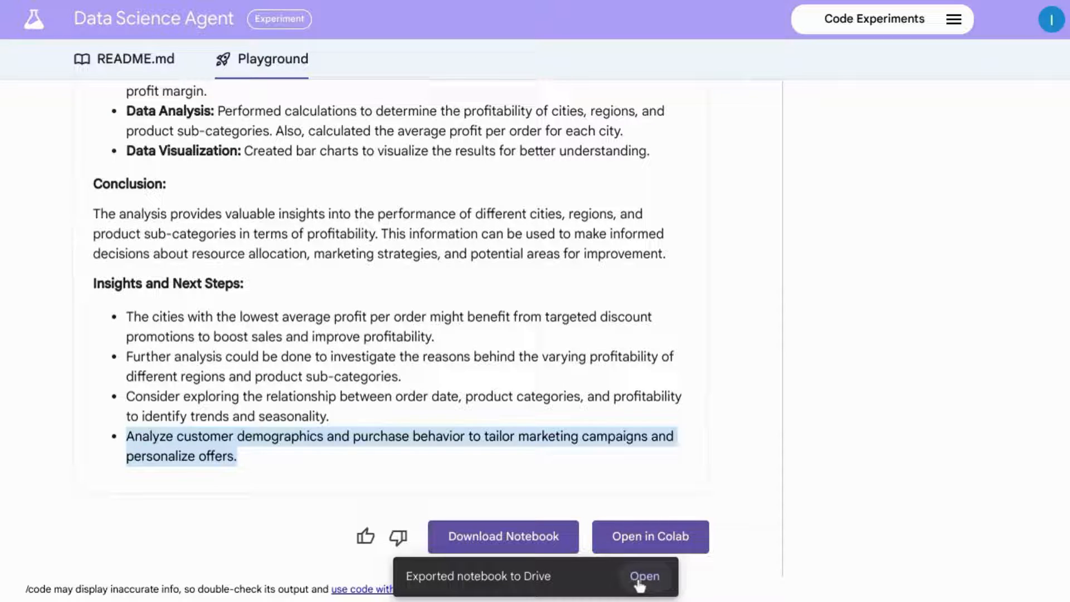
Step: Open the exported notebook in Google Colab and scroll through its cleaning code, profit calculation, charts and summary
{"action": "left_click", "coordinate": [644, 576]}
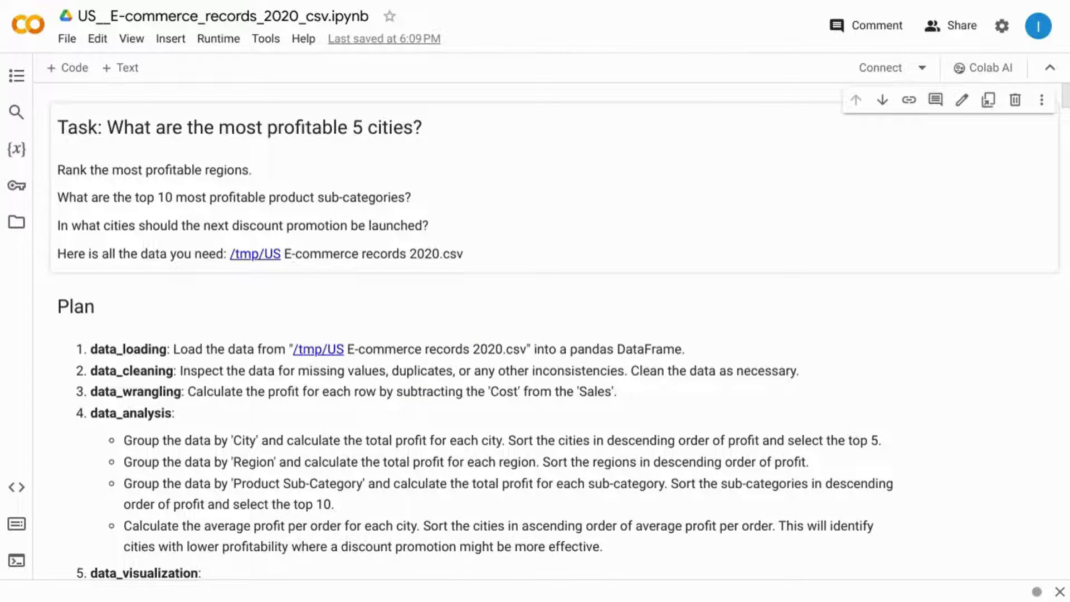
{"action": "scroll", "scroll_direction": "down", "scroll_amount": 3}
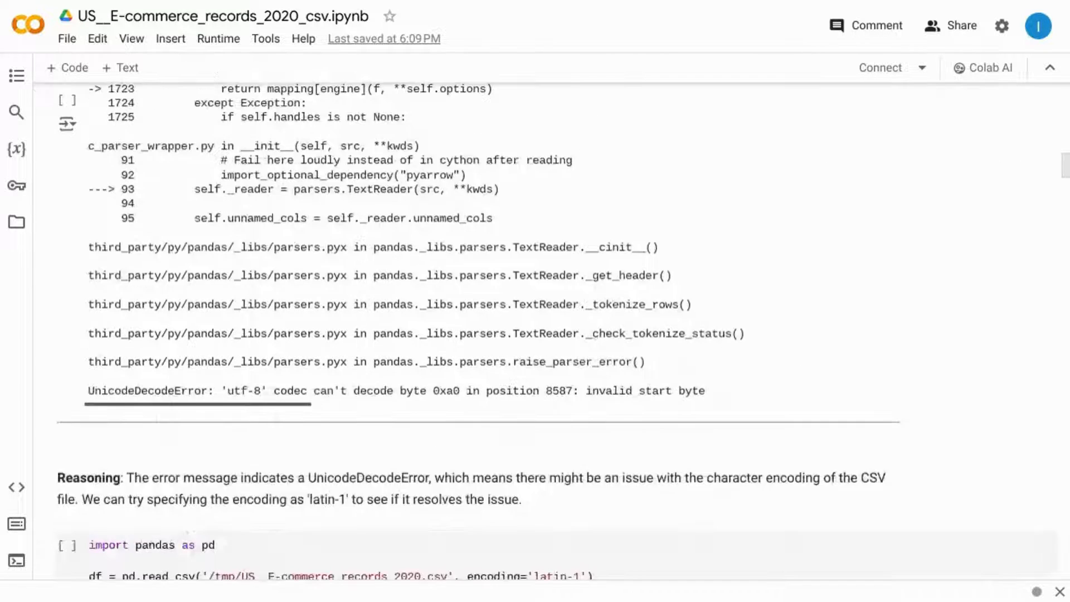
{"action": "scroll", "scroll_direction": "down", "scroll_amount": 3}
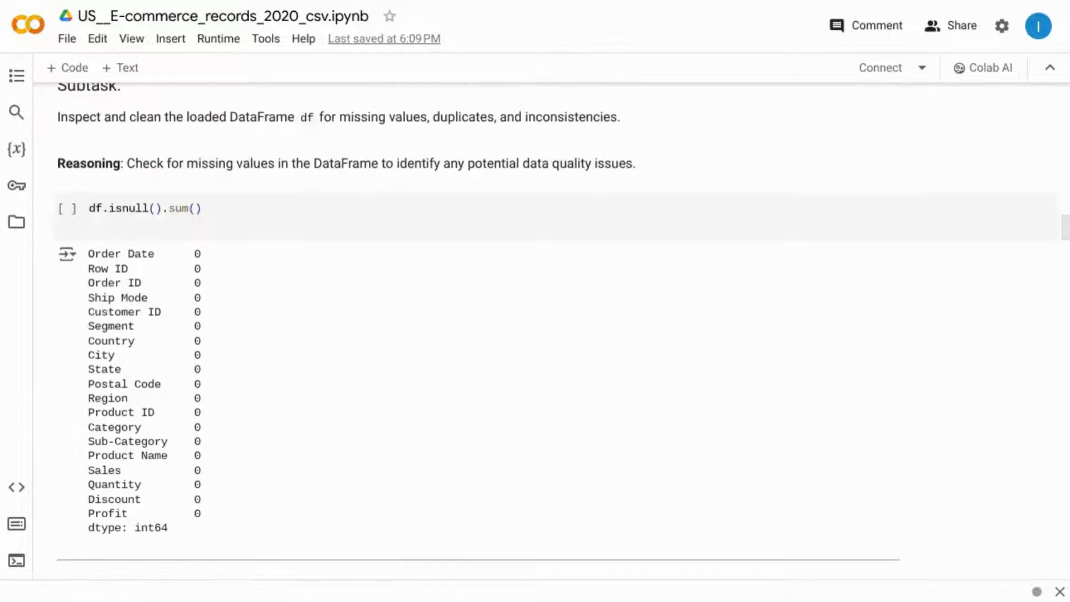
{"action": "scroll", "scroll_direction": "down", "scroll_amount": 3}
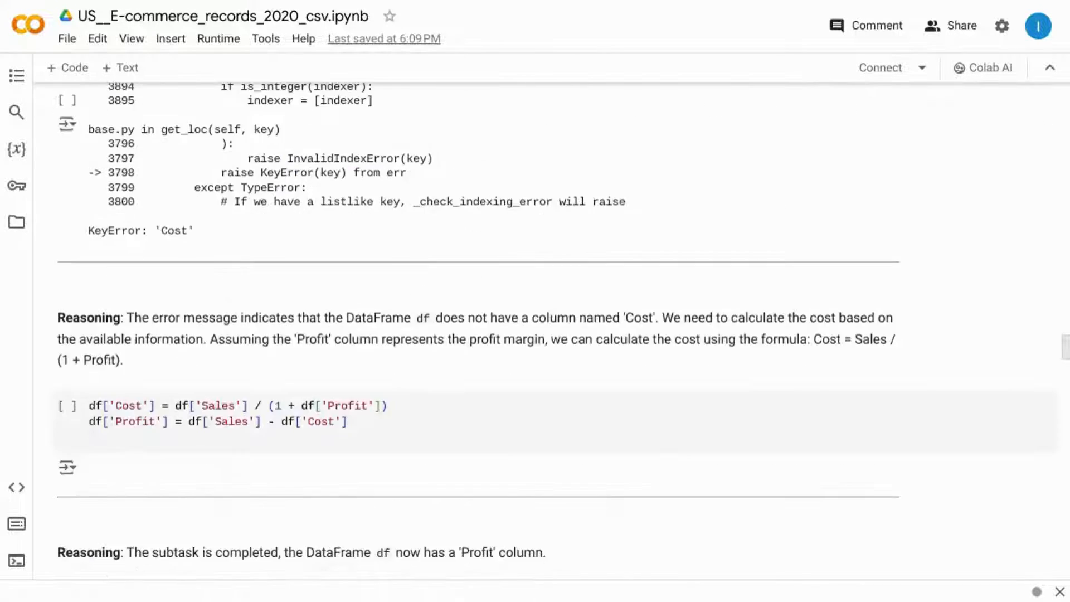
{"action": "scroll", "scroll_direction": "down", "scroll_amount": 3}
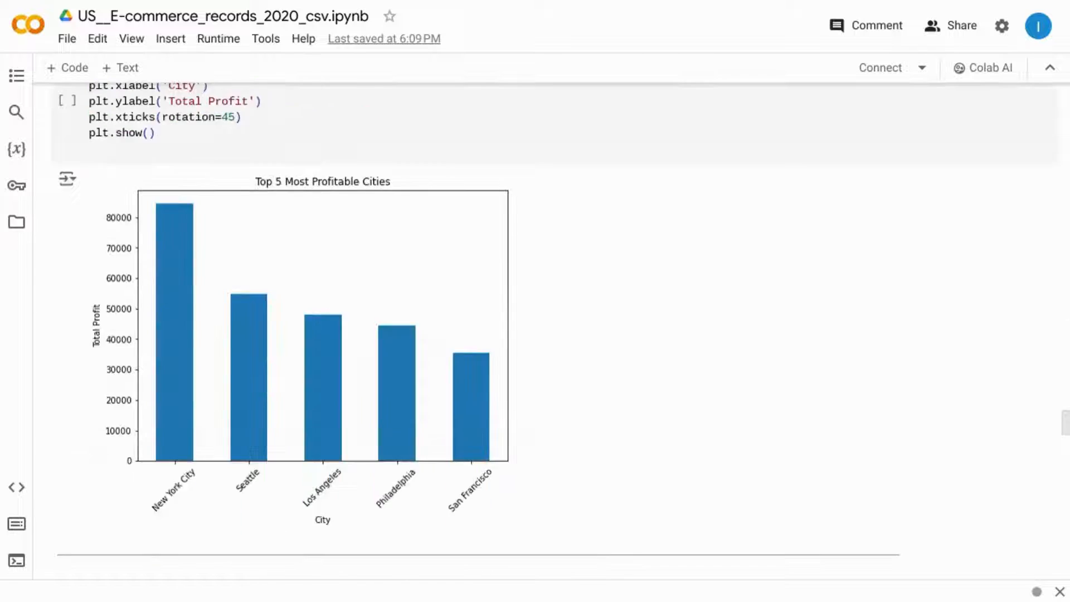
{"action": "scroll", "scroll_direction": "down", "scroll_amount": 3}
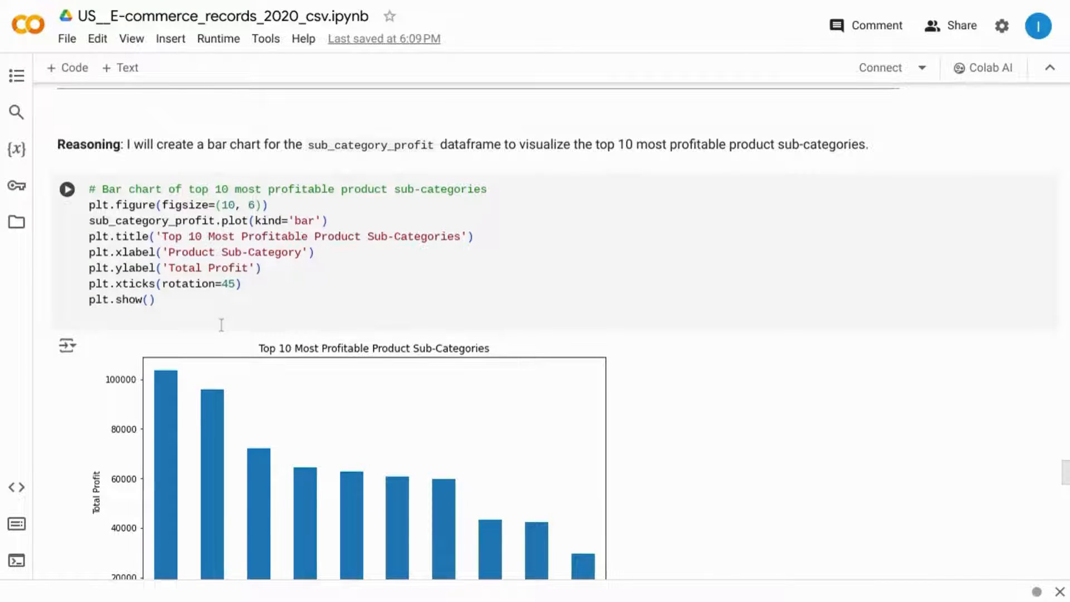
{"action": "scroll", "scroll_direction": "down", "scroll_amount": 3}
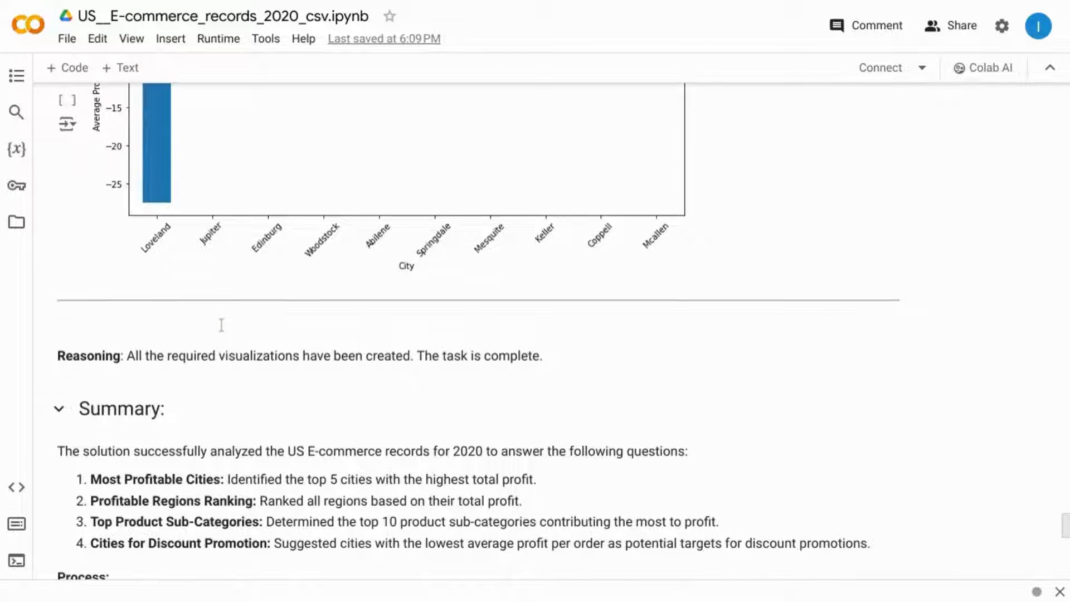
{"action": "scroll", "scroll_direction": "down", "scroll_amount": 3}
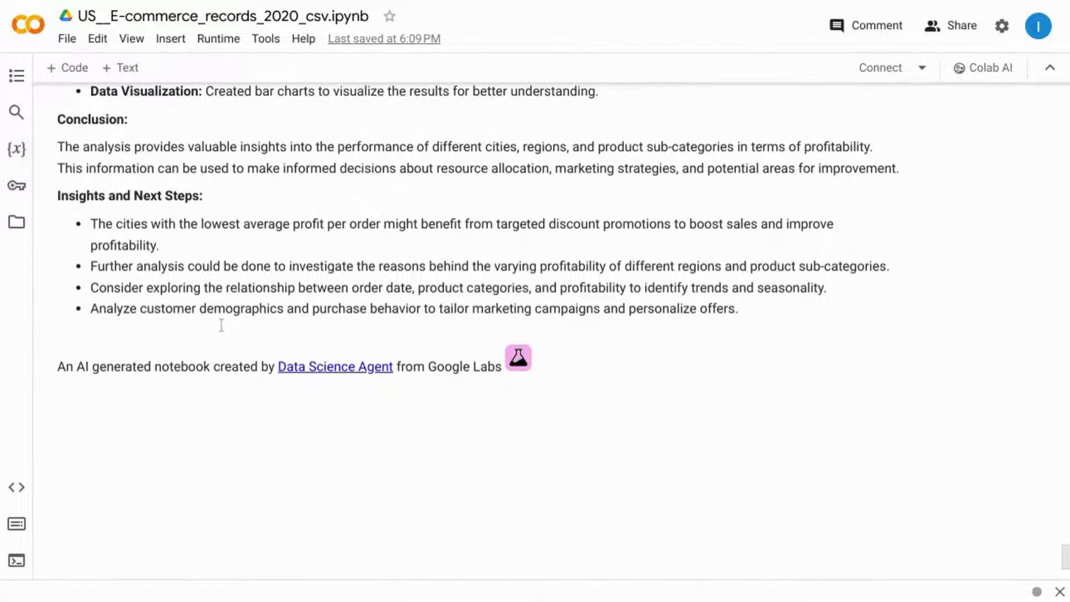
{"action": "scroll", "scroll_direction": "down", "scroll_amount": 3}
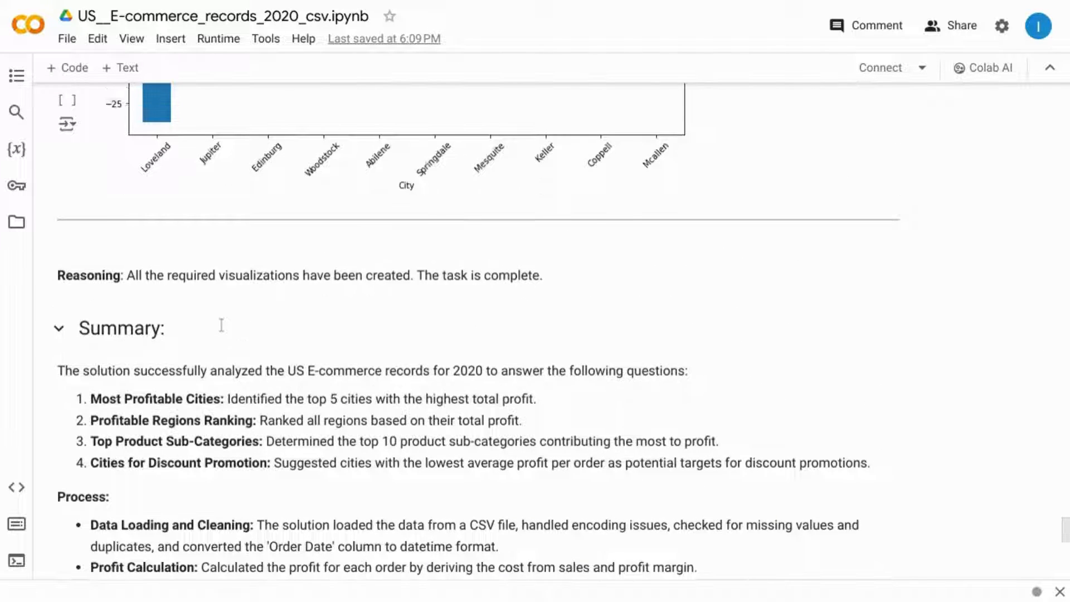
{"action": "scroll", "scroll_direction": "down", "scroll_amount": 3}
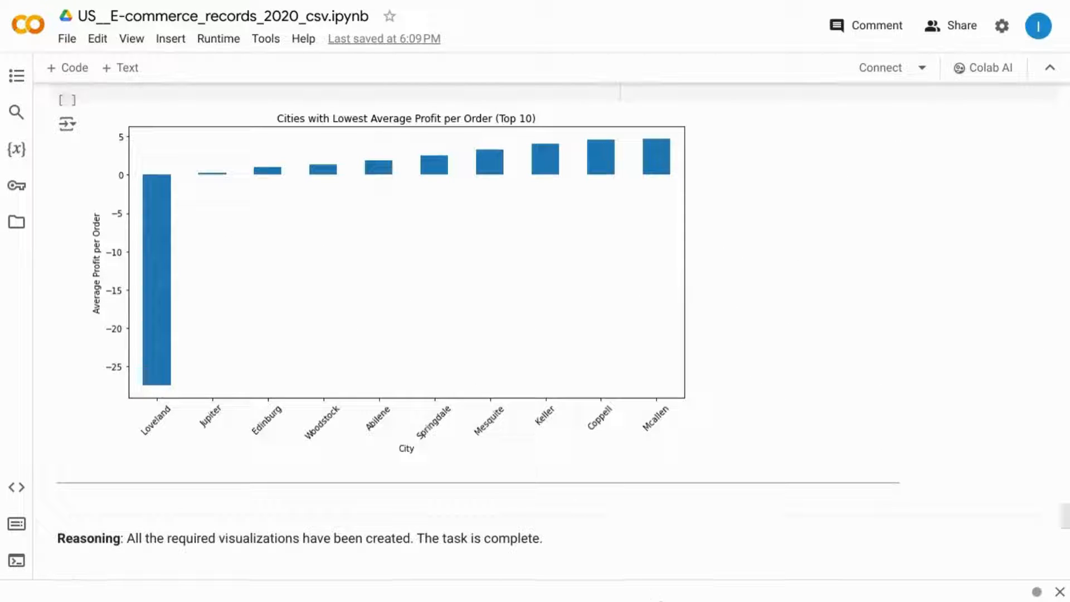